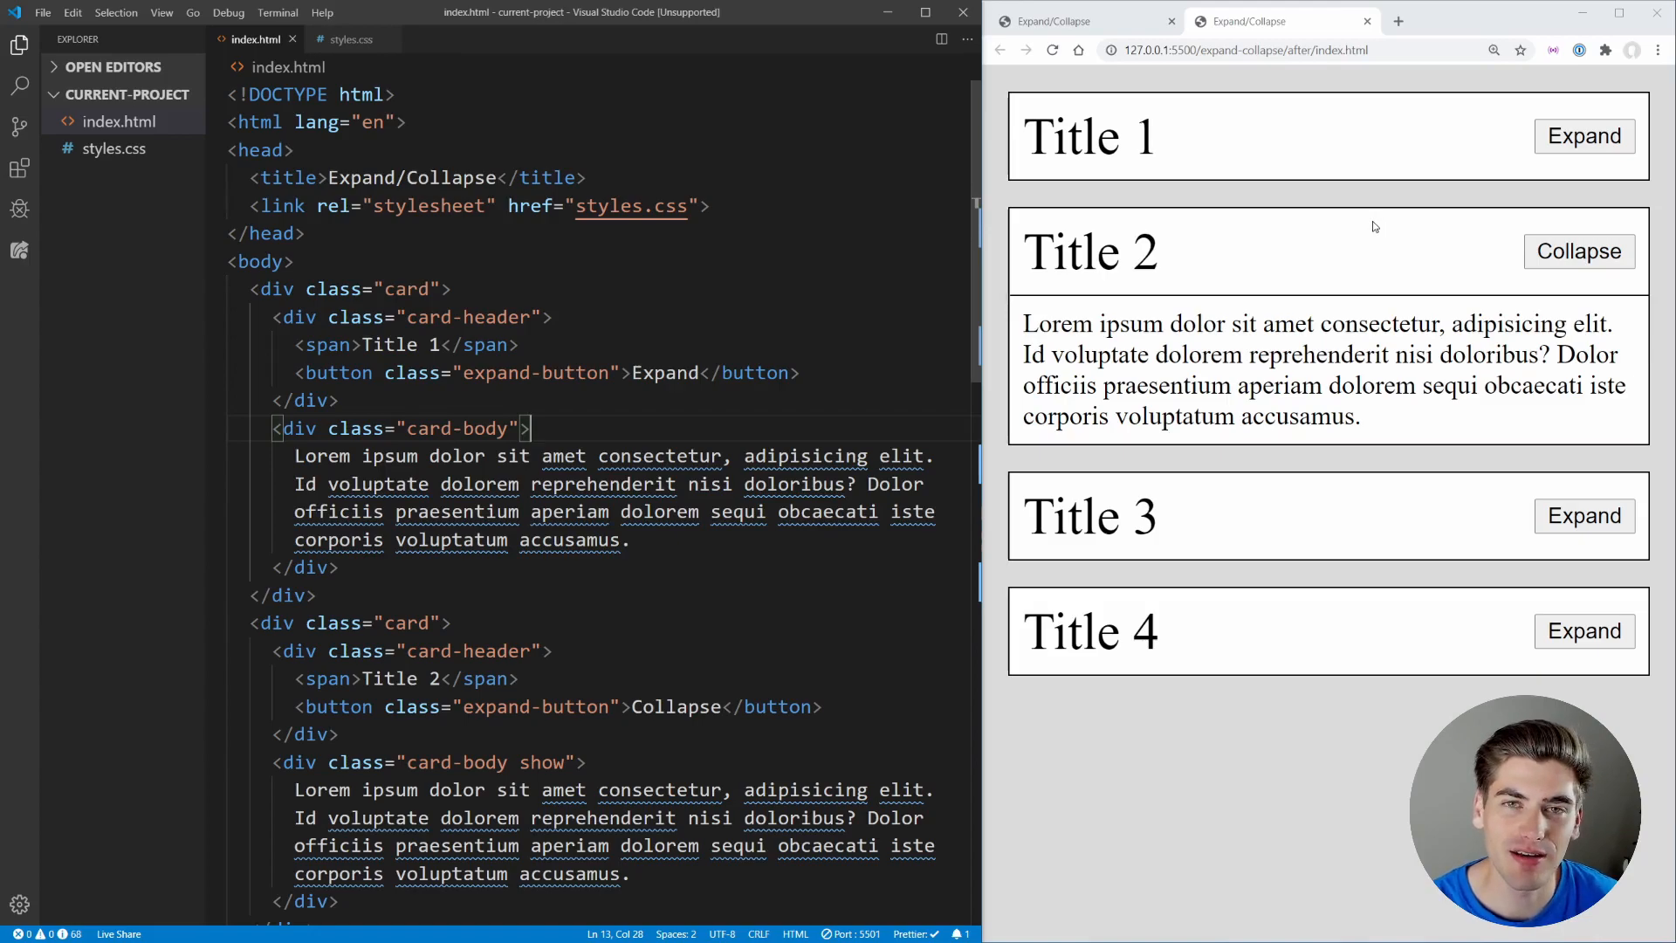
mouse_move(1586, 136)
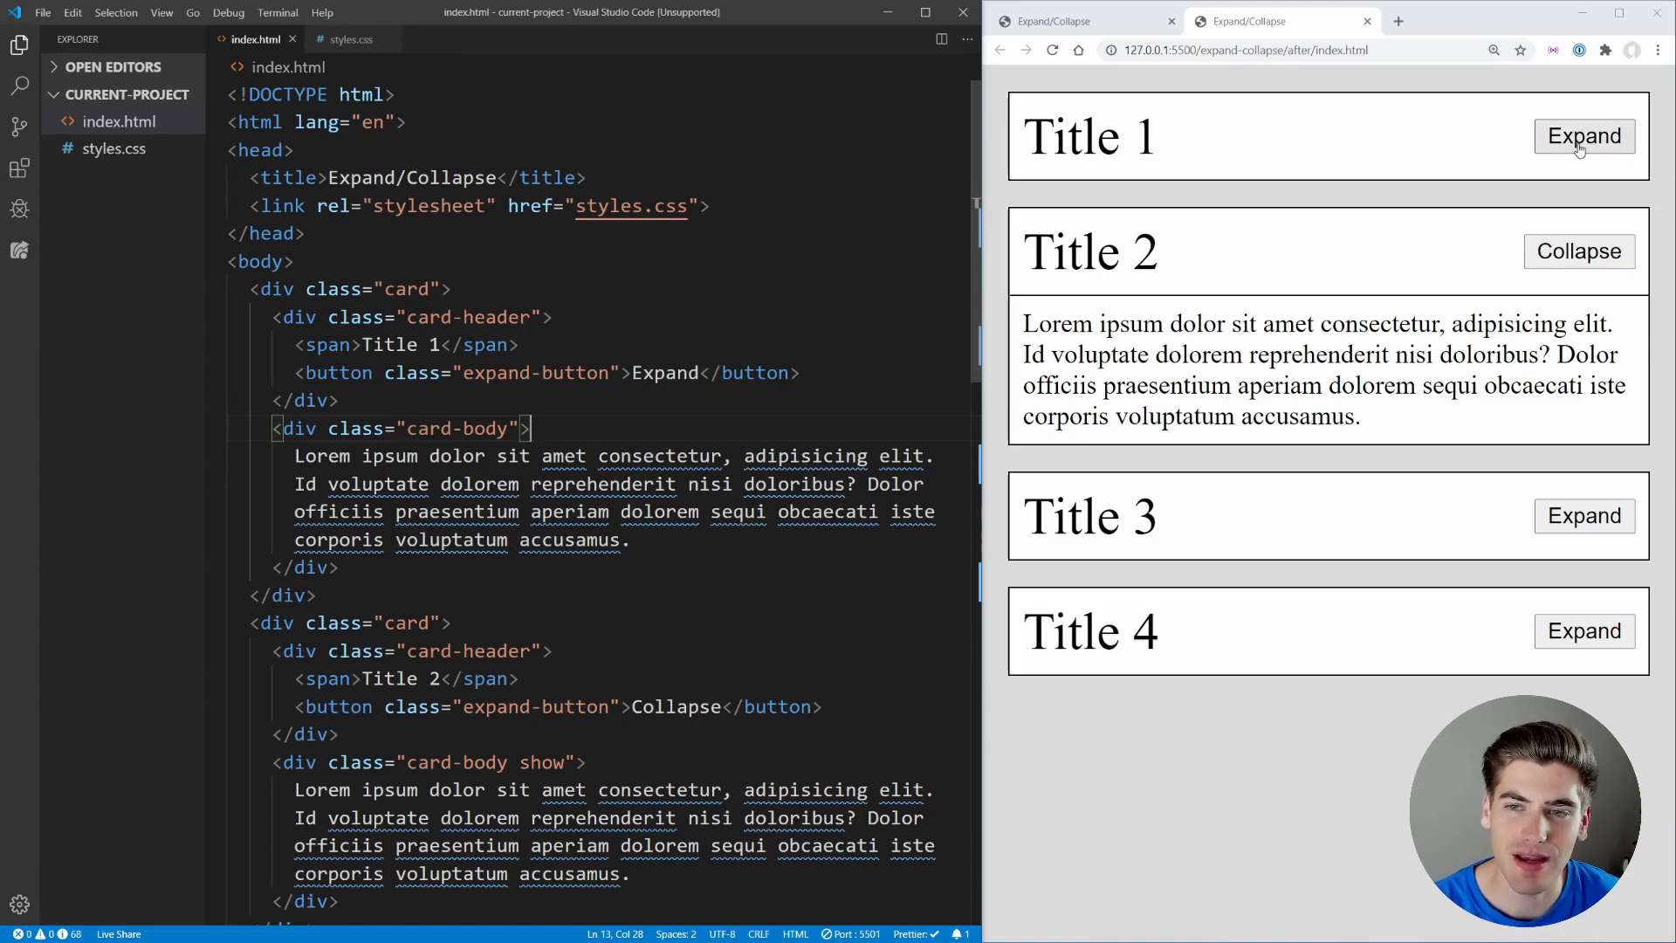
Expand Title 1's card in the finished page, then collapse it again.
left_click(1583, 136)
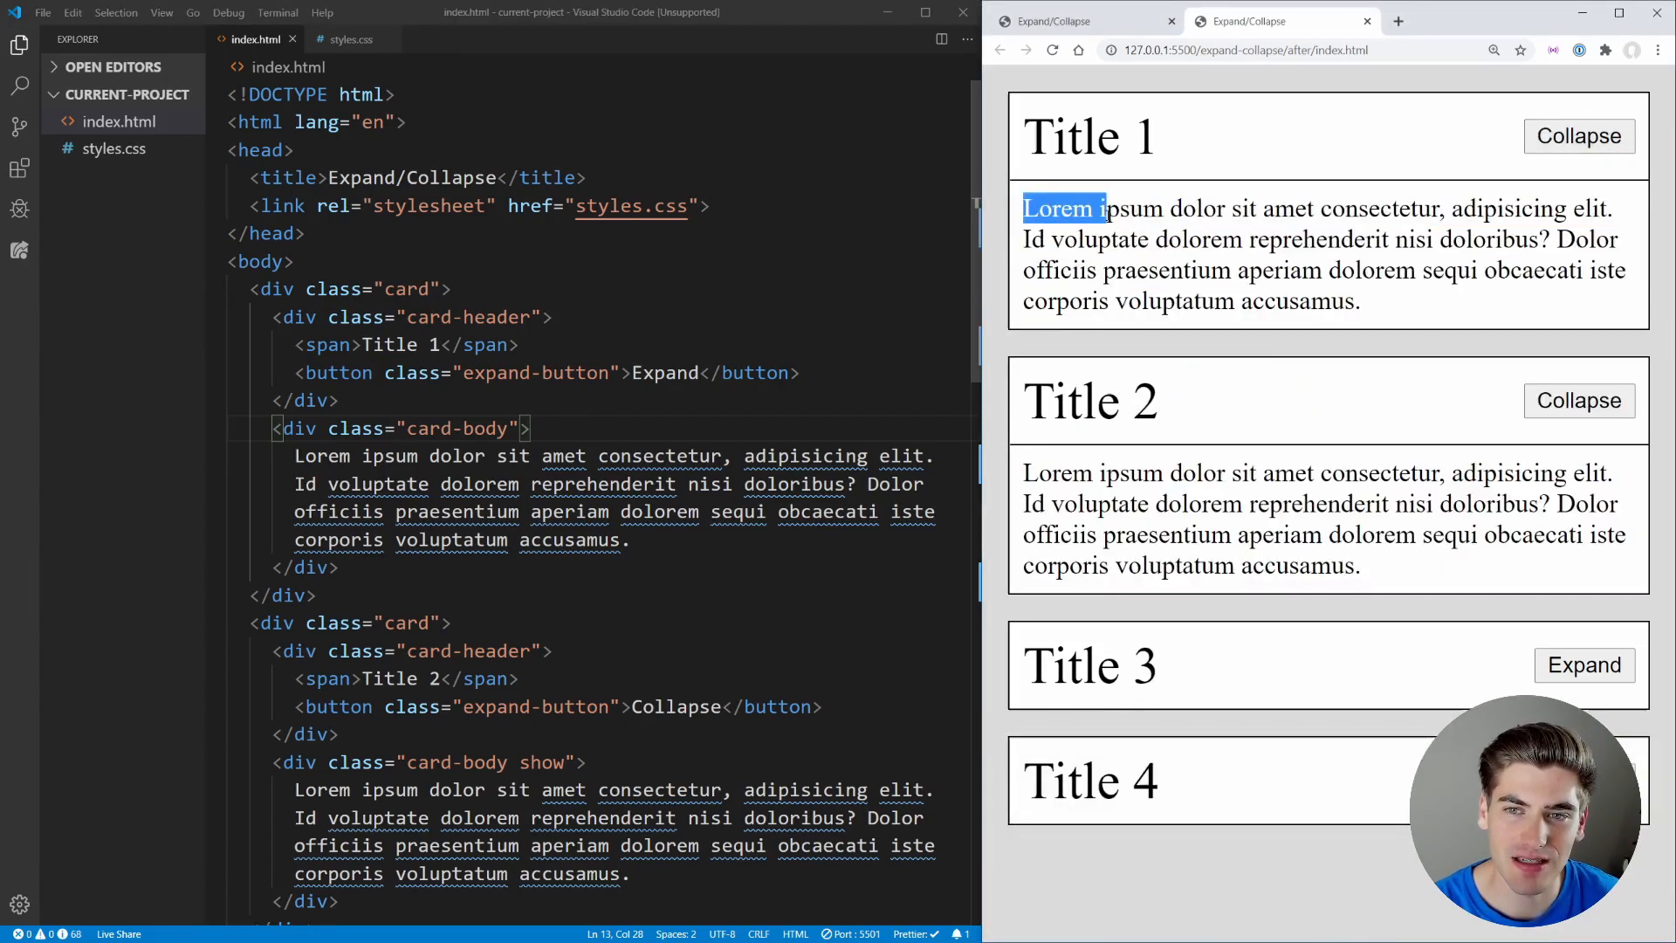
left_click(1579, 136)
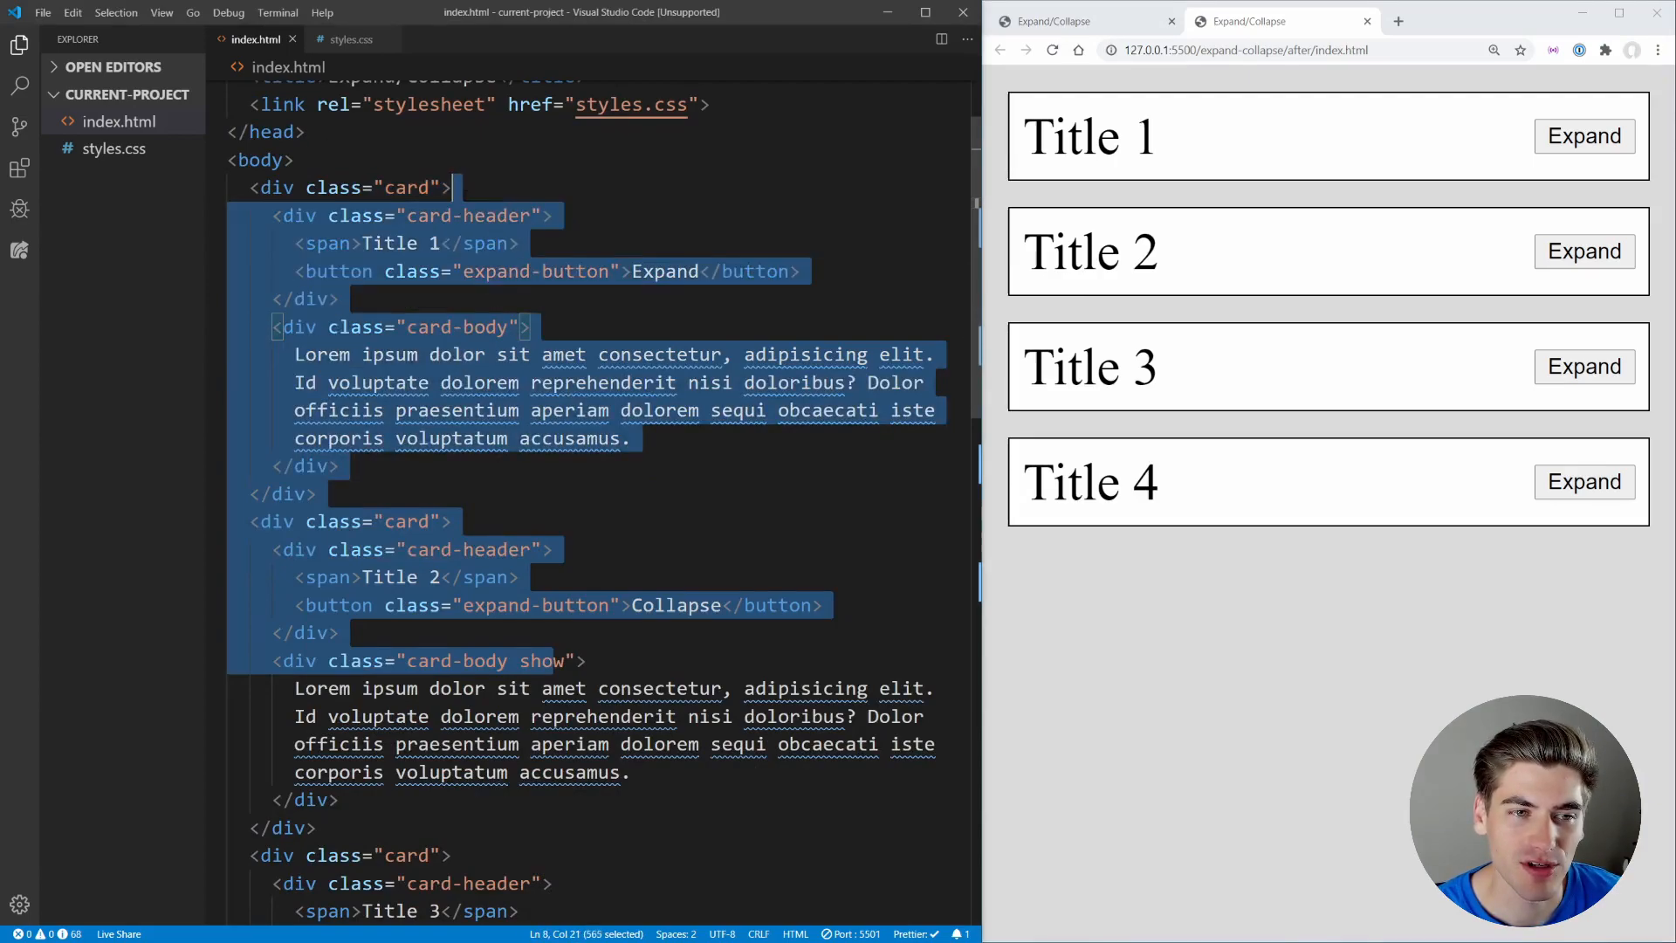
Highlight the card class in index.html and expand Title 1's card in the preview.
left_click(629, 221)
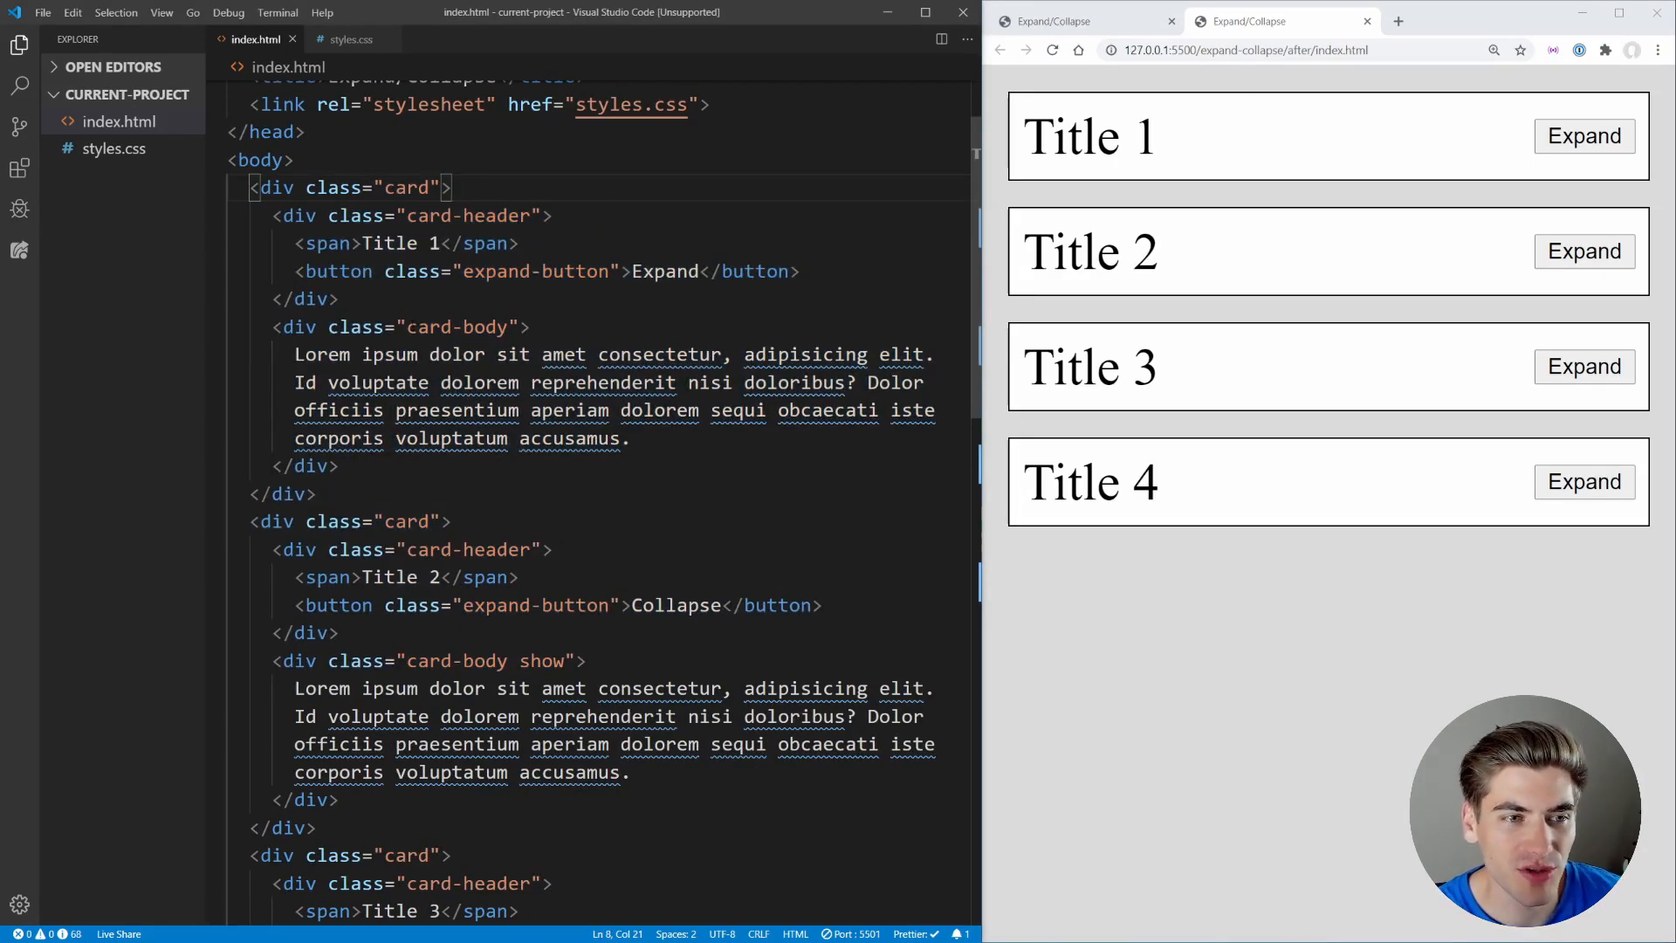
double_click(408, 187)
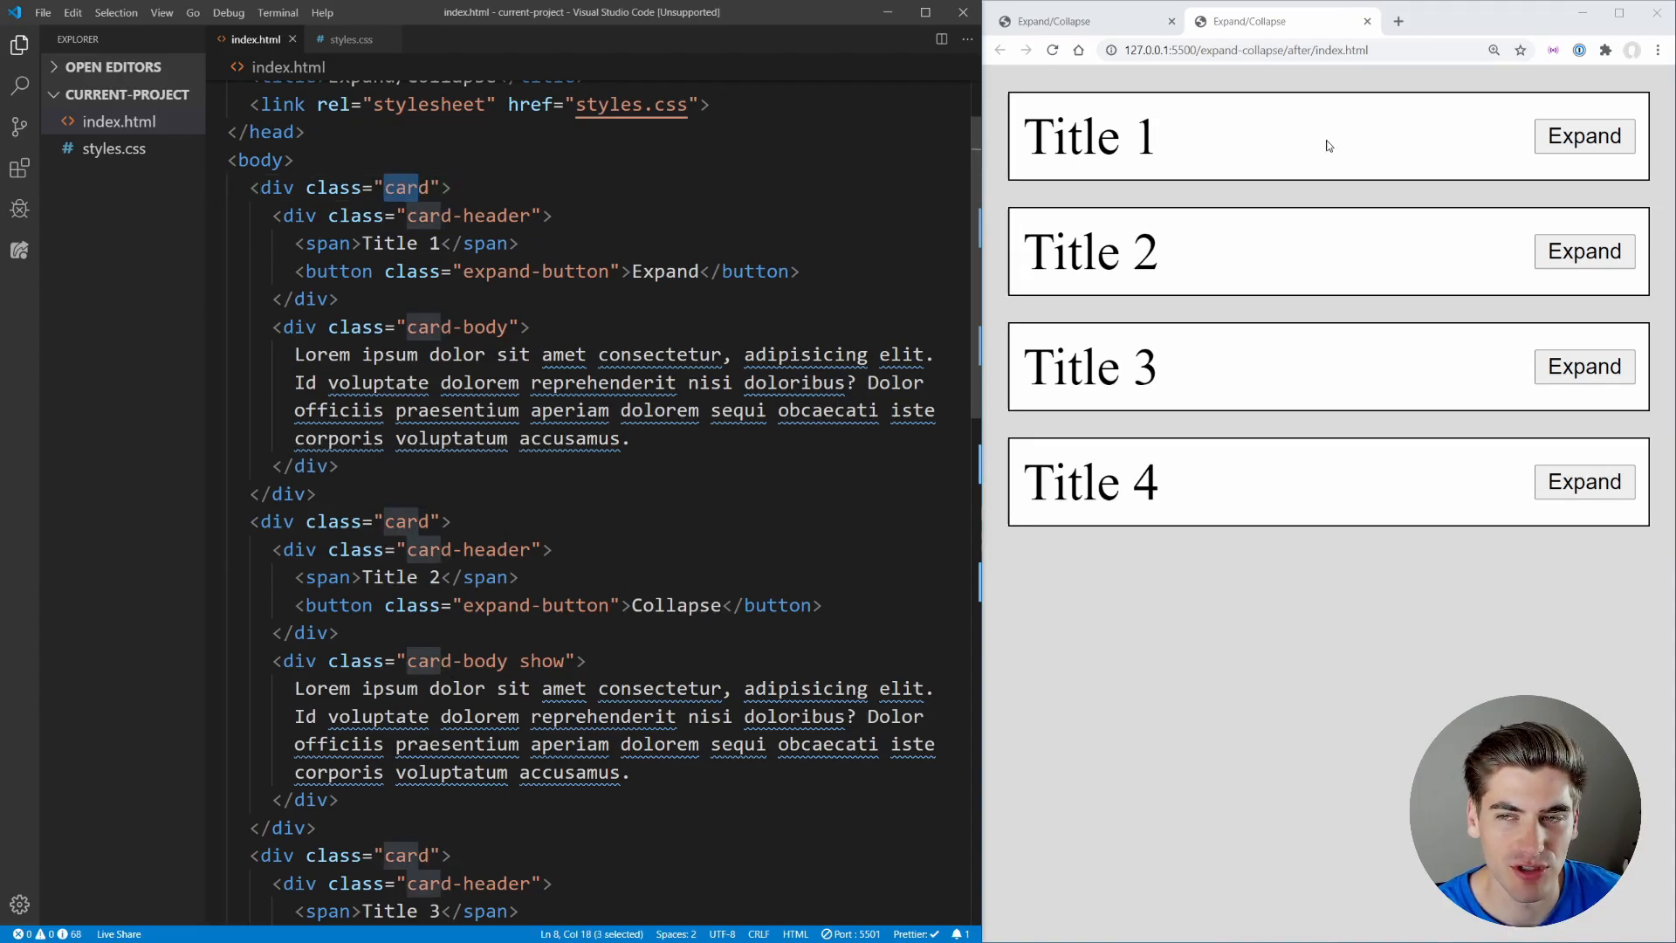
left_click(1585, 136)
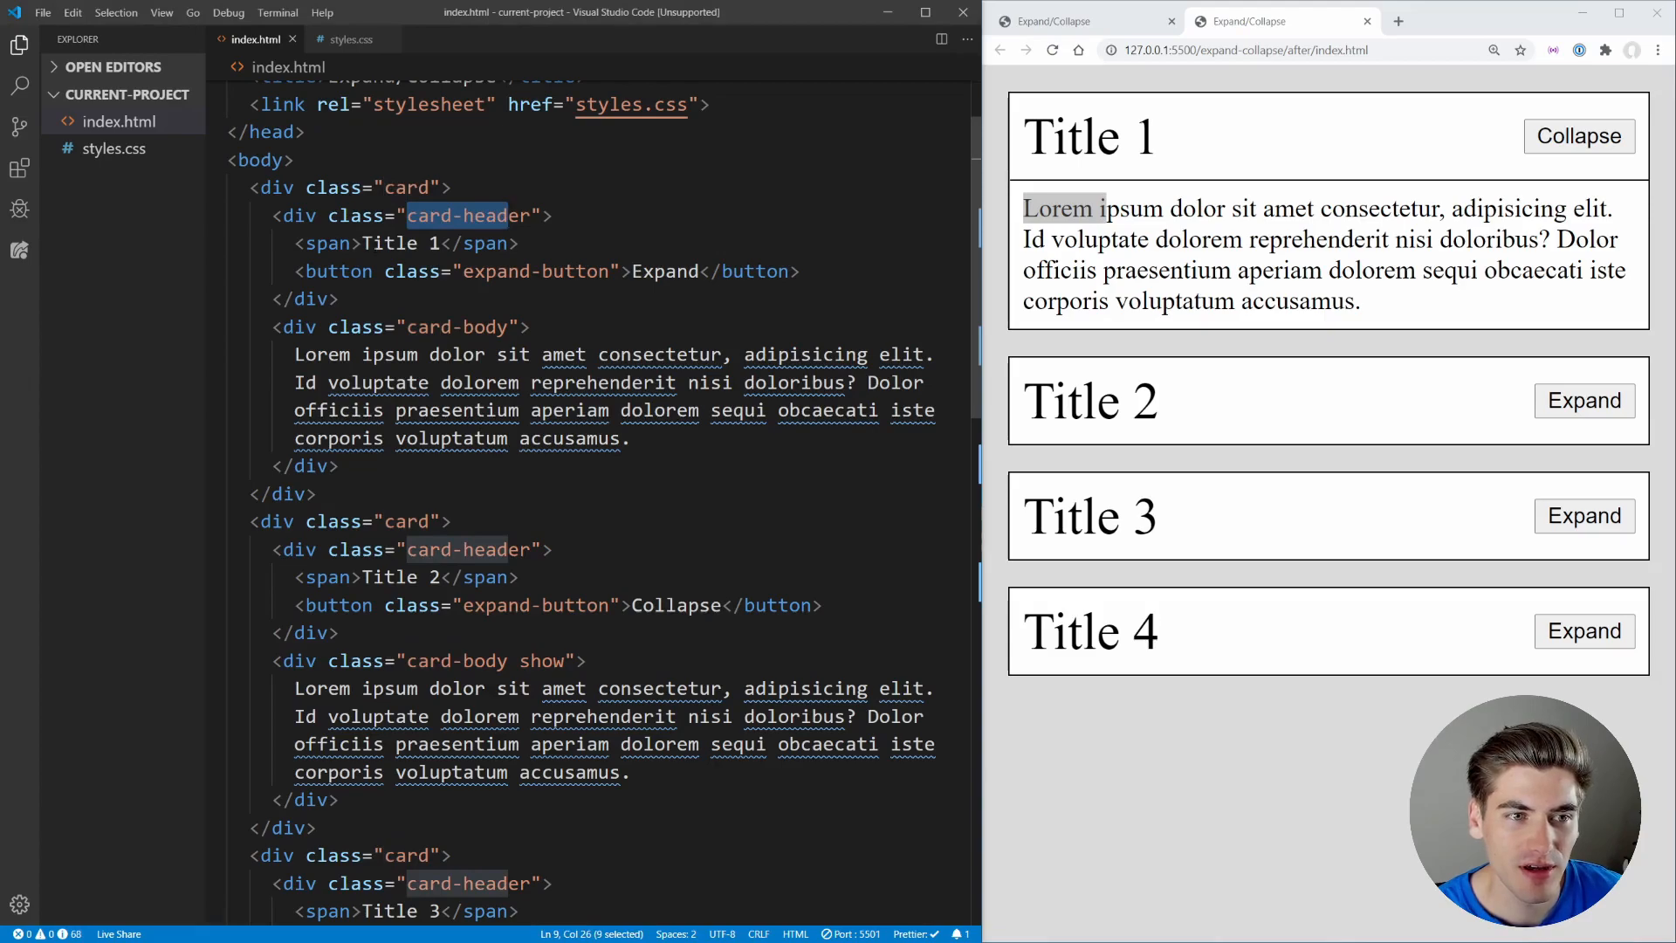
Highlight the expand-button class, then collapse and re-expand Title 1's card.
double_click(534, 271)
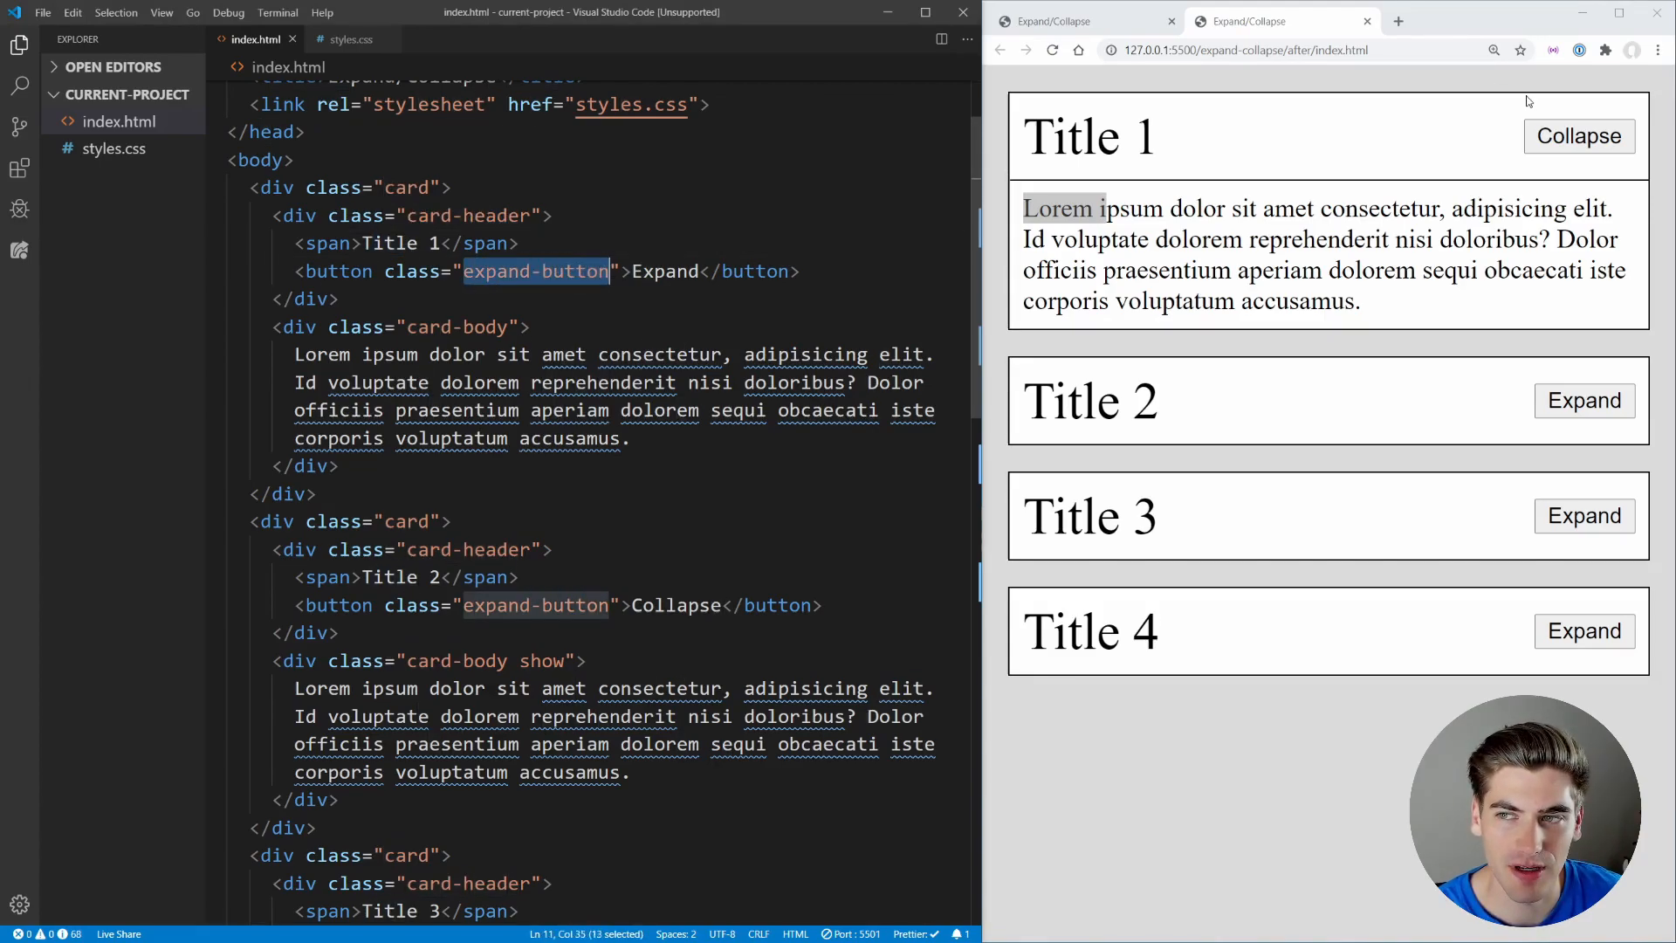
left_click(1580, 137)
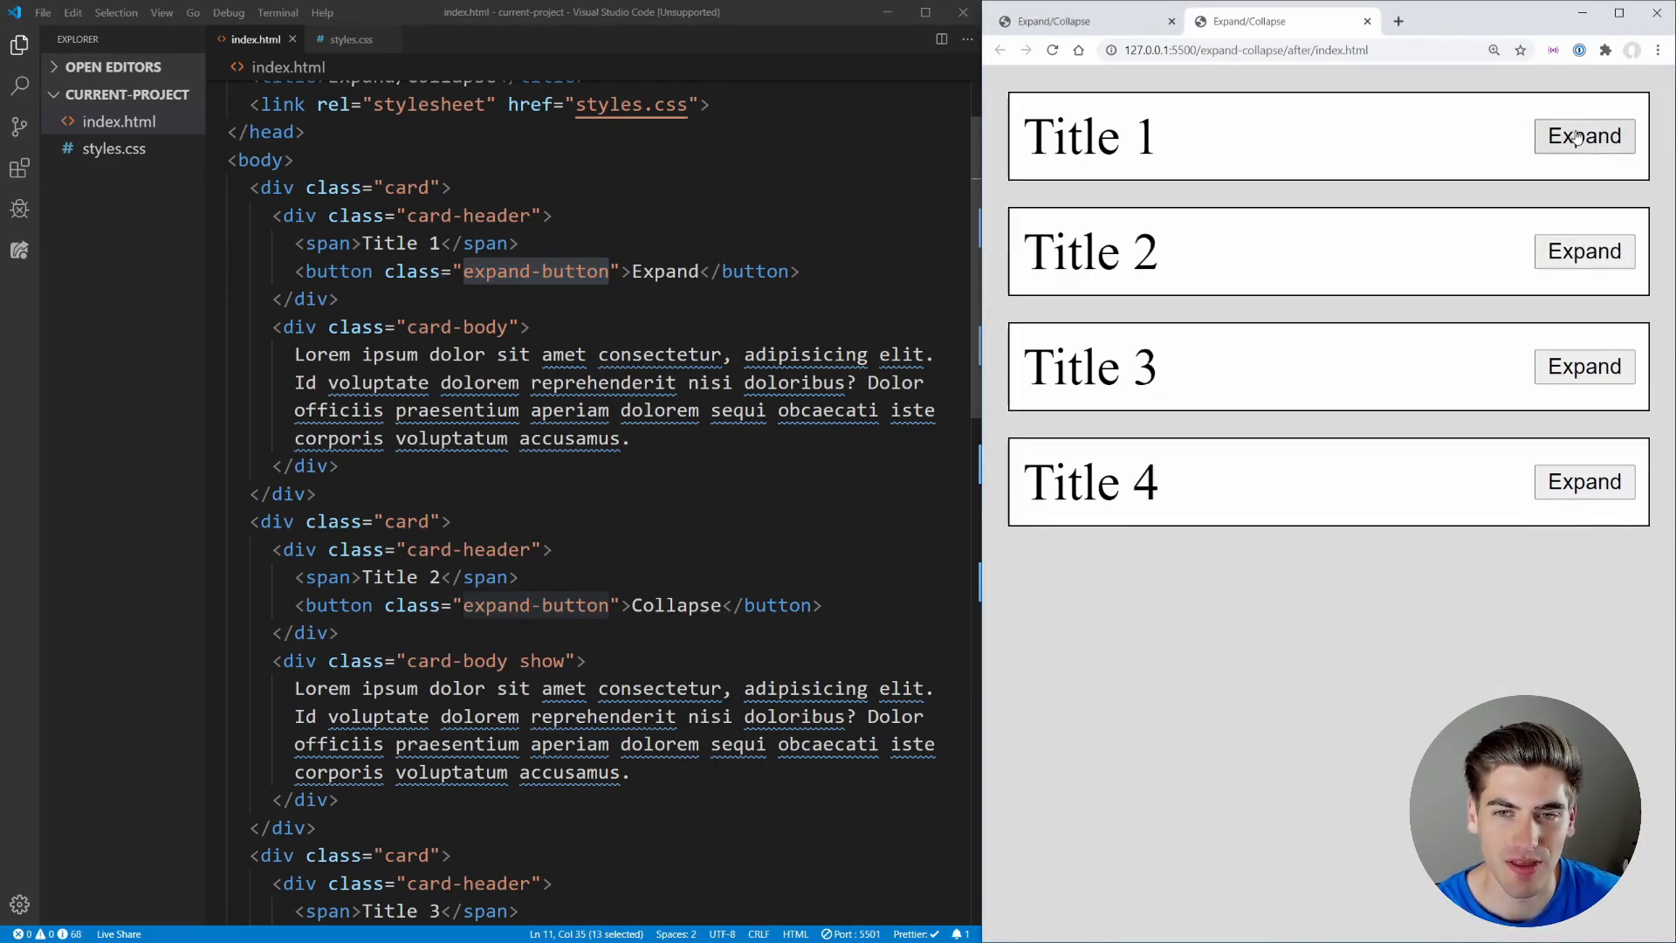
left_click(1583, 136)
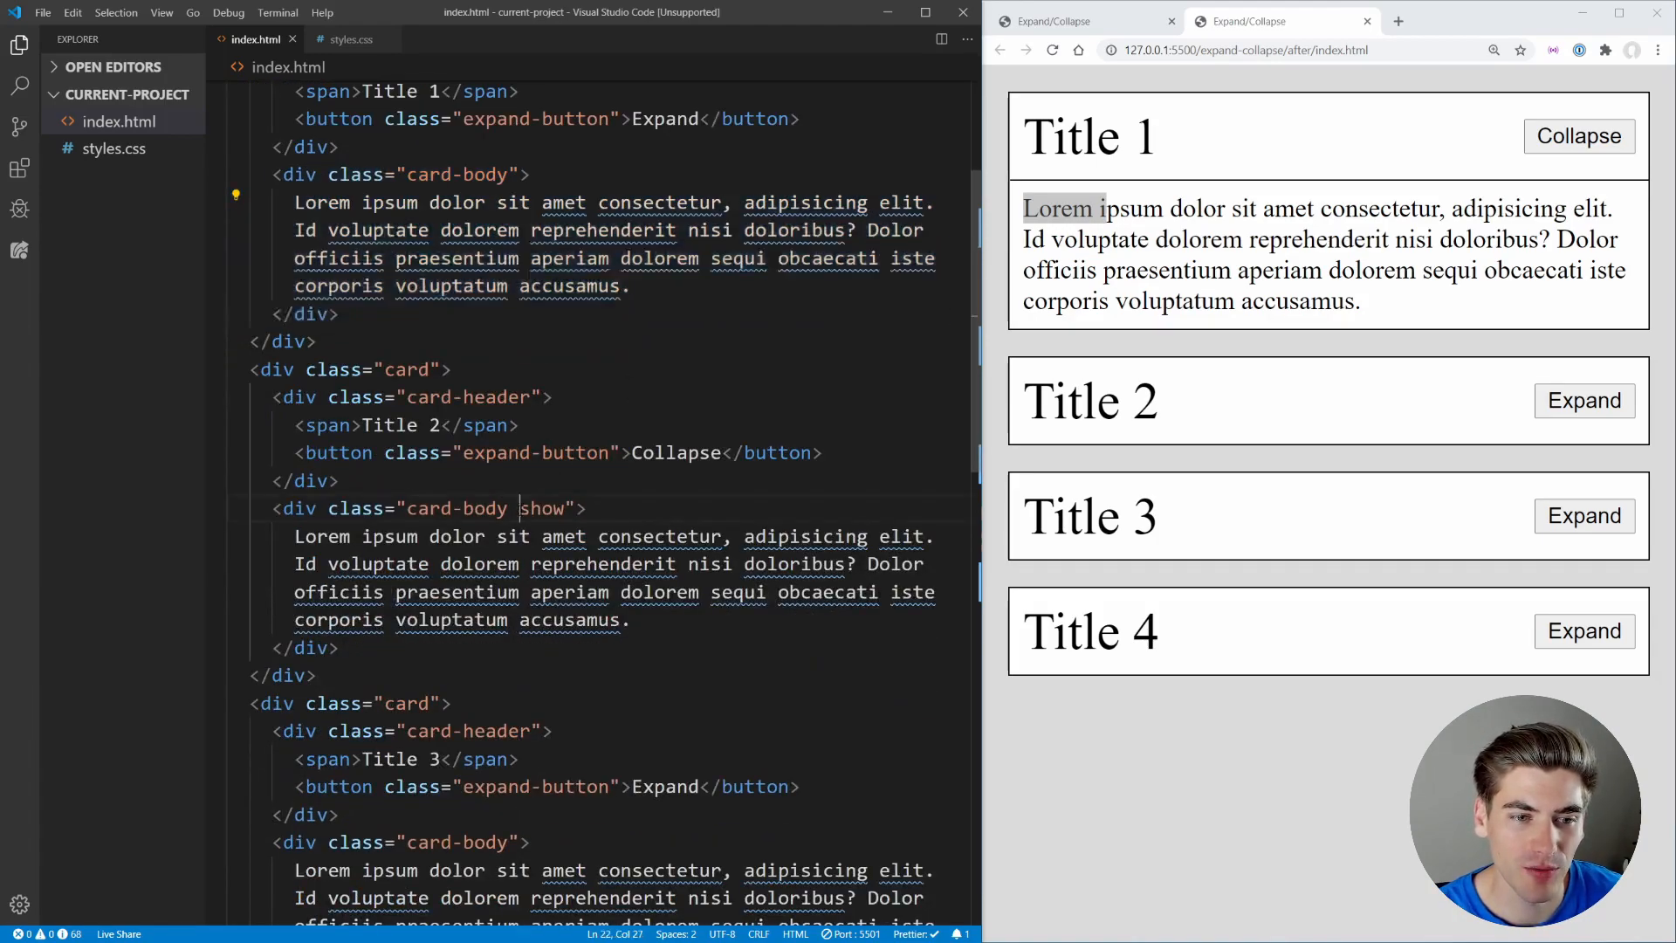
Highlight 'show' on the second card-body div and scroll back up through index.html.
double_click(543, 508)
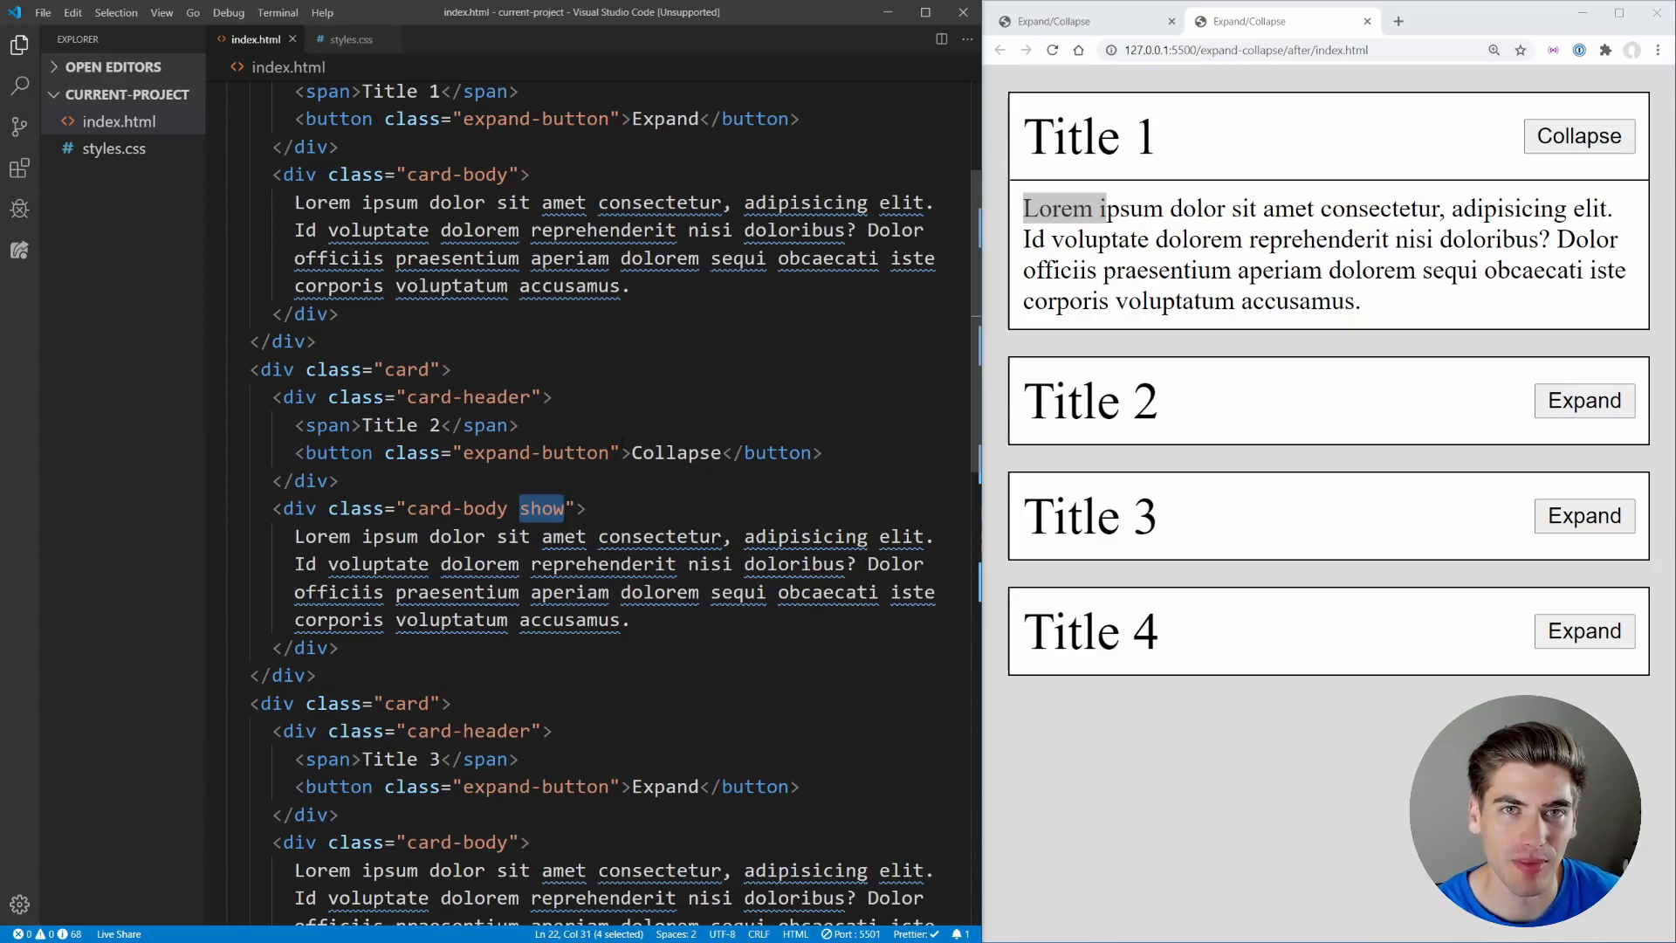
scroll("up", 3)
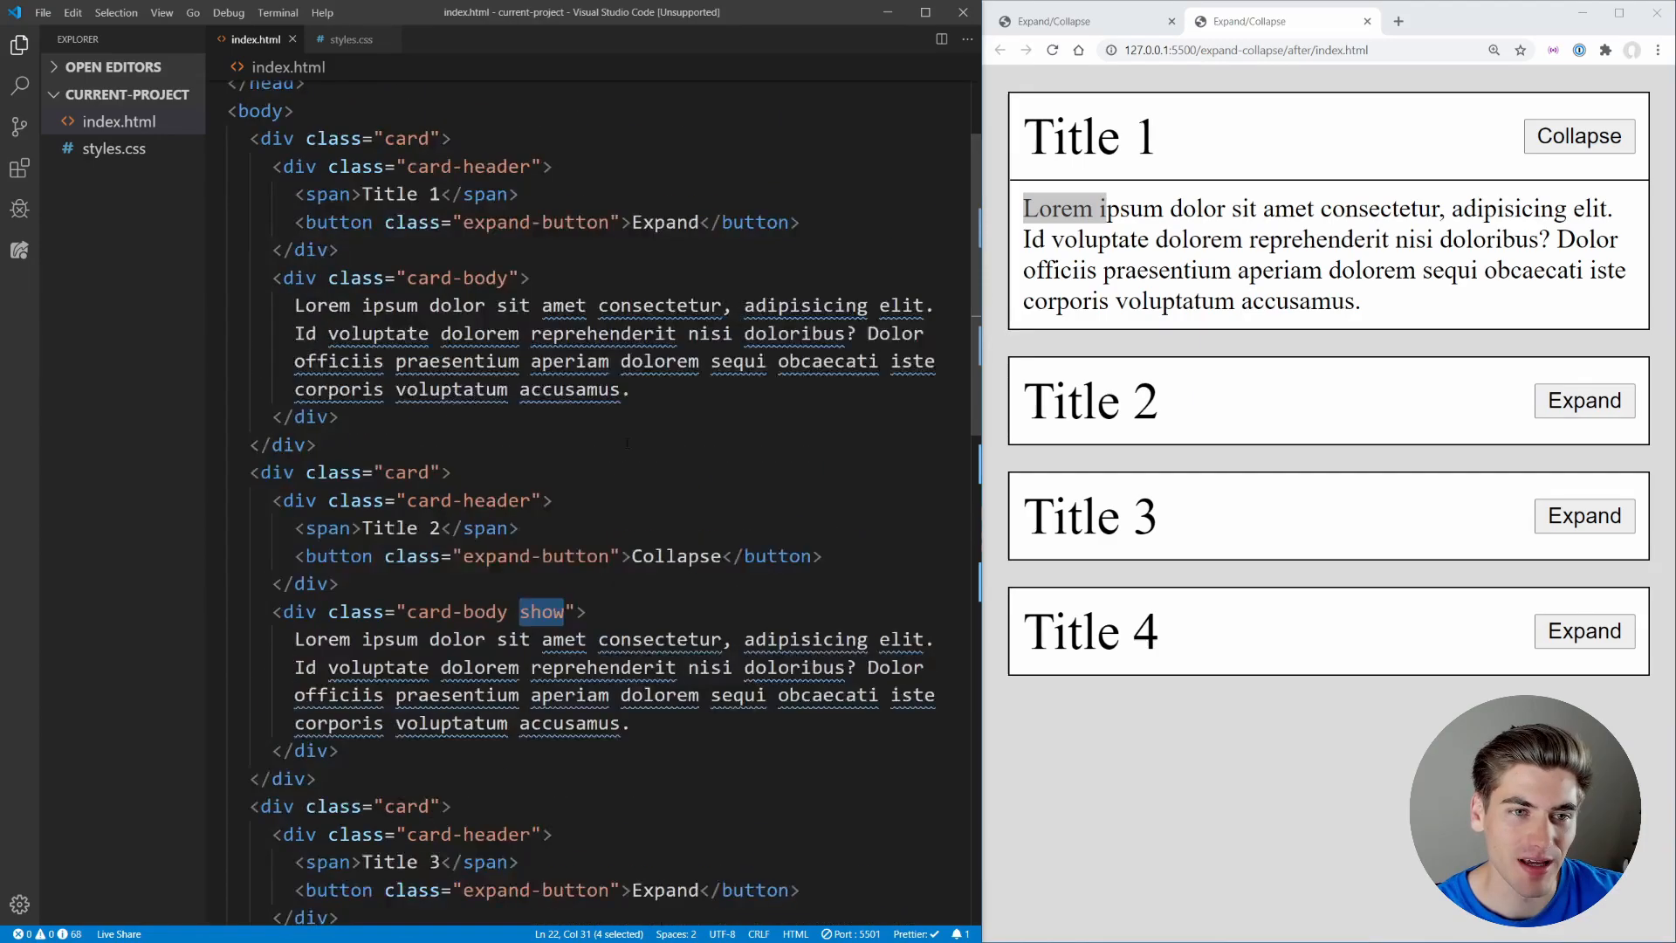
scroll("up", 3)
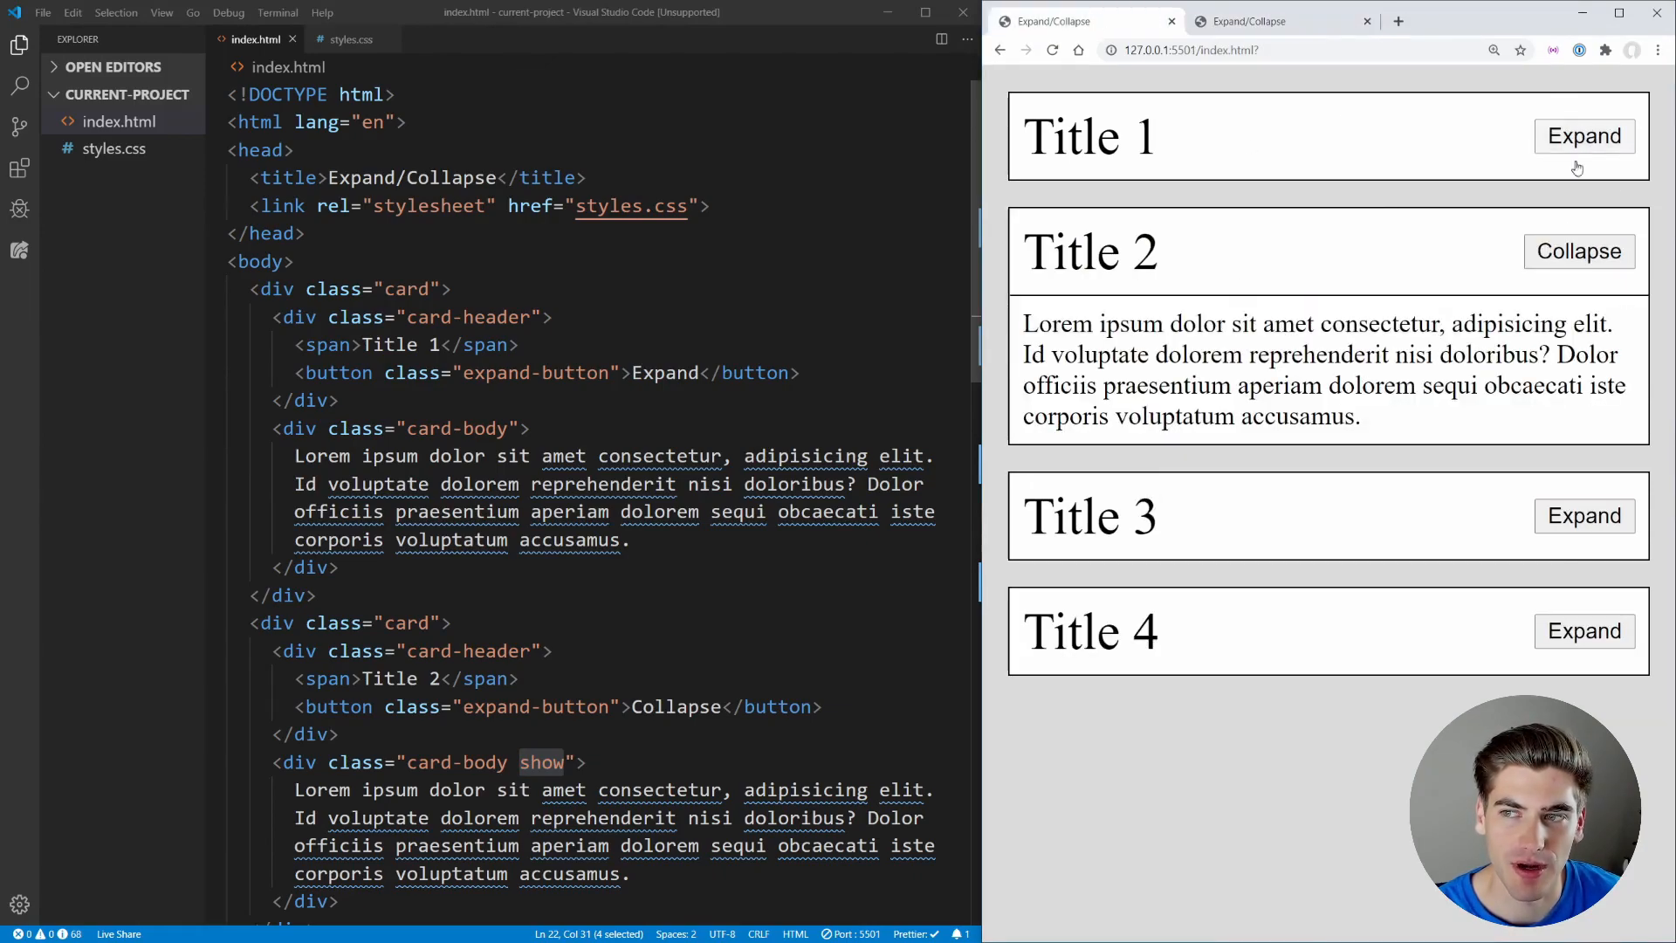
mouse_move(1192, 134)
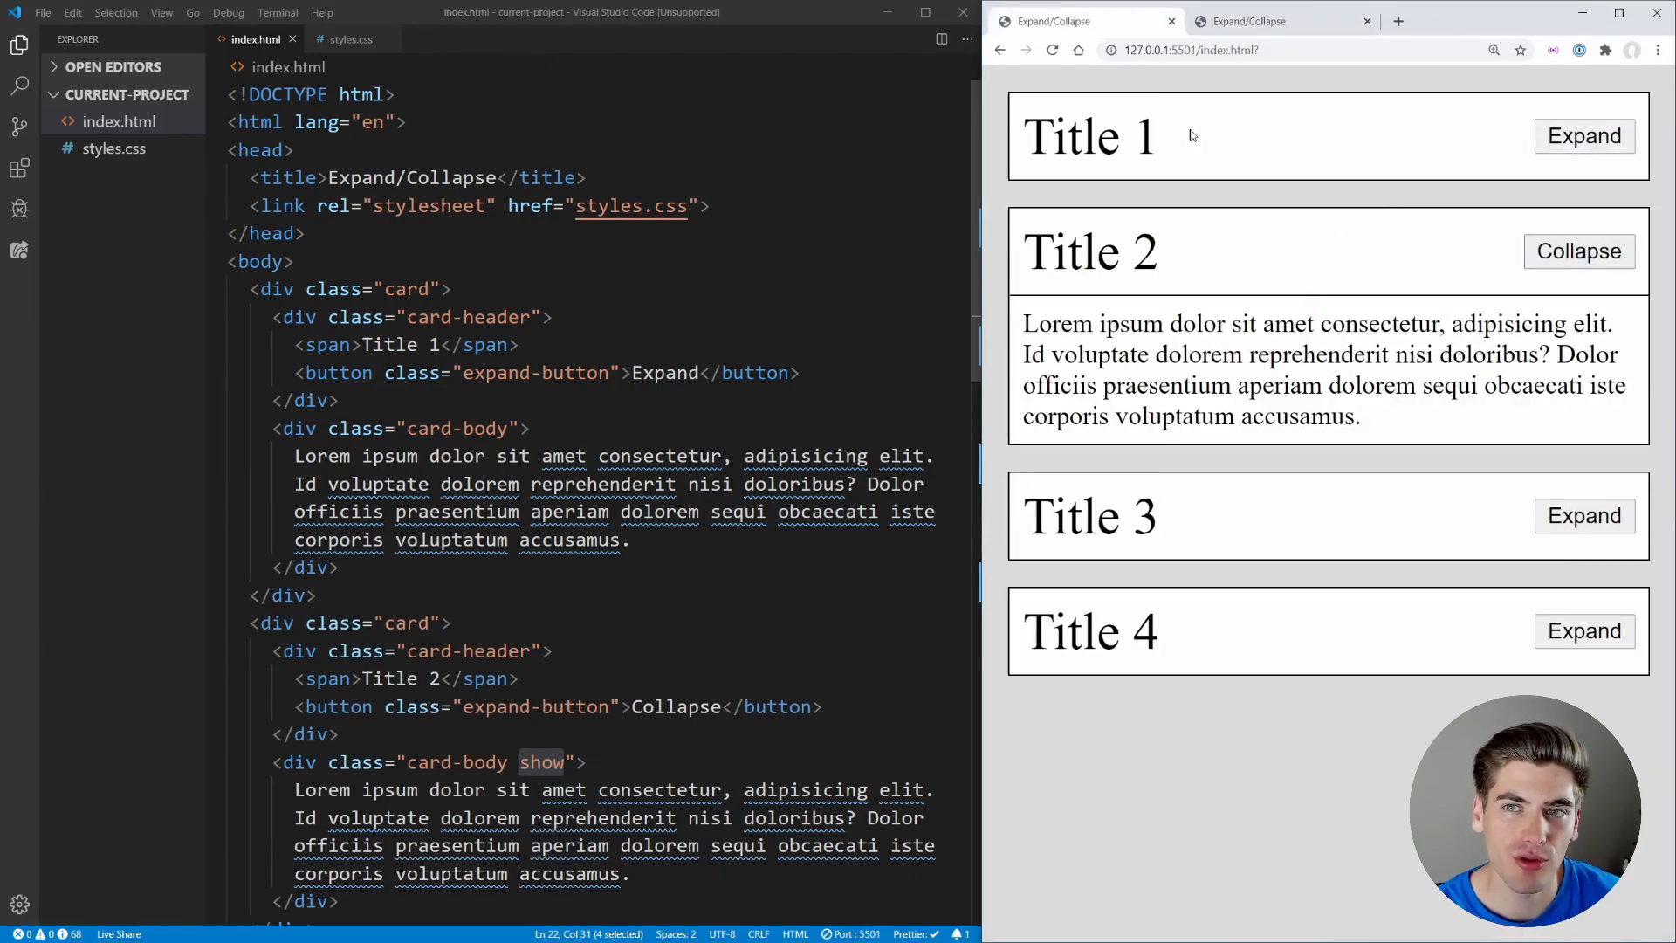
Return to the expand-collapse/after tab showing Title 1's card expanded.
left_click(1583, 137)
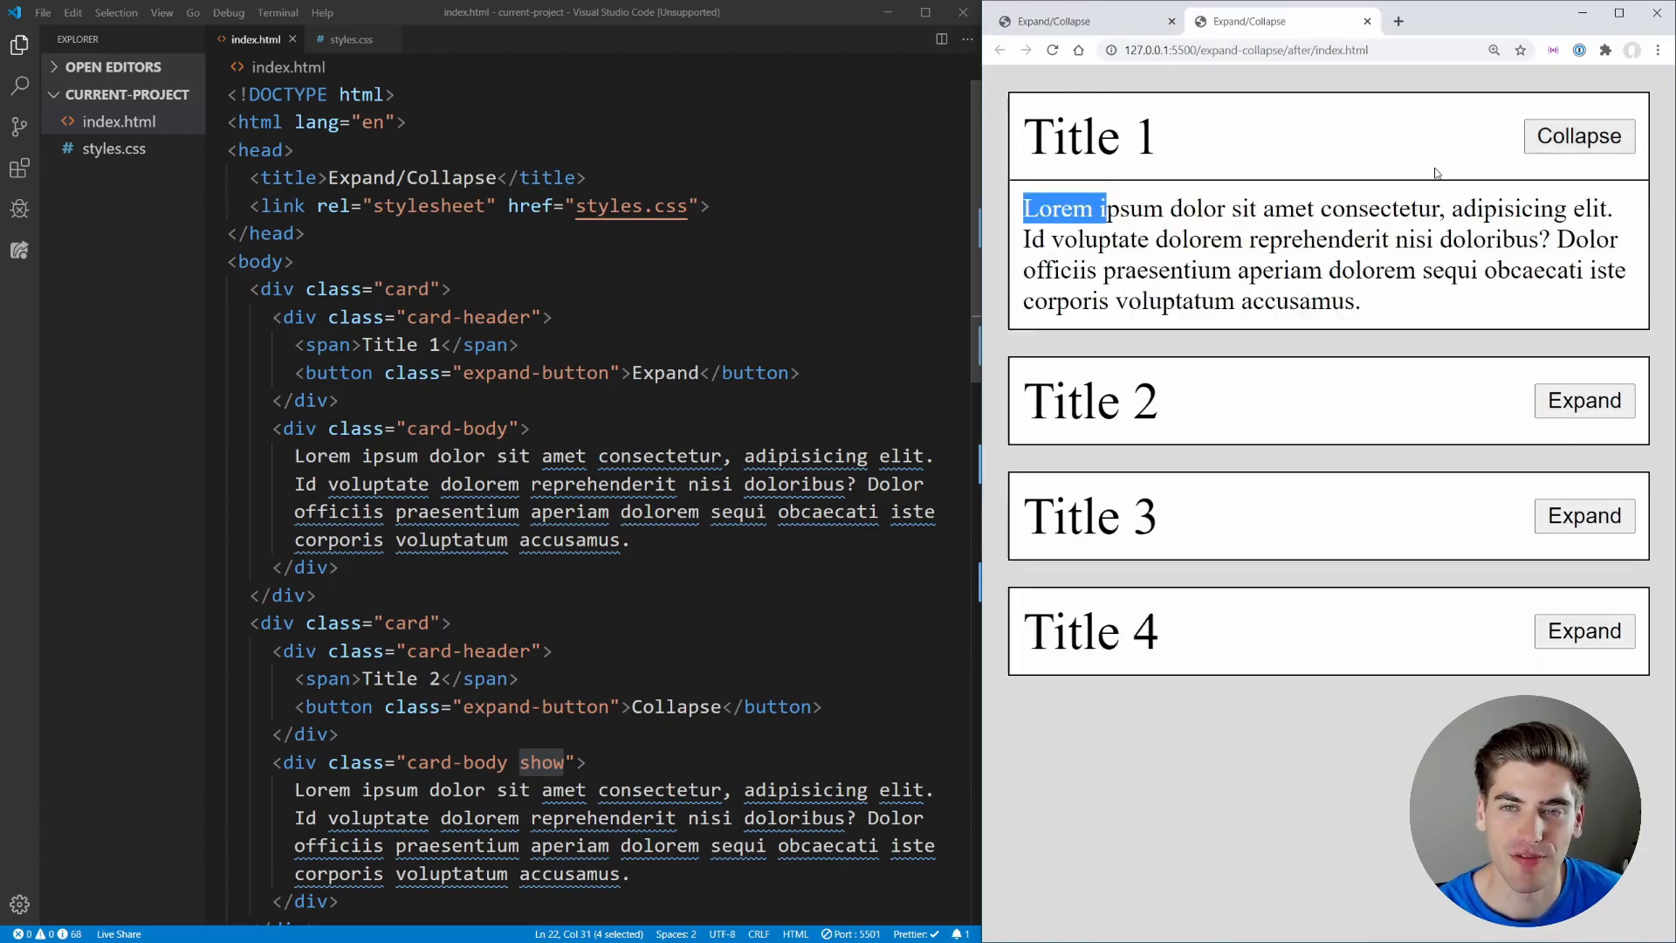
mouse_move(1409, 193)
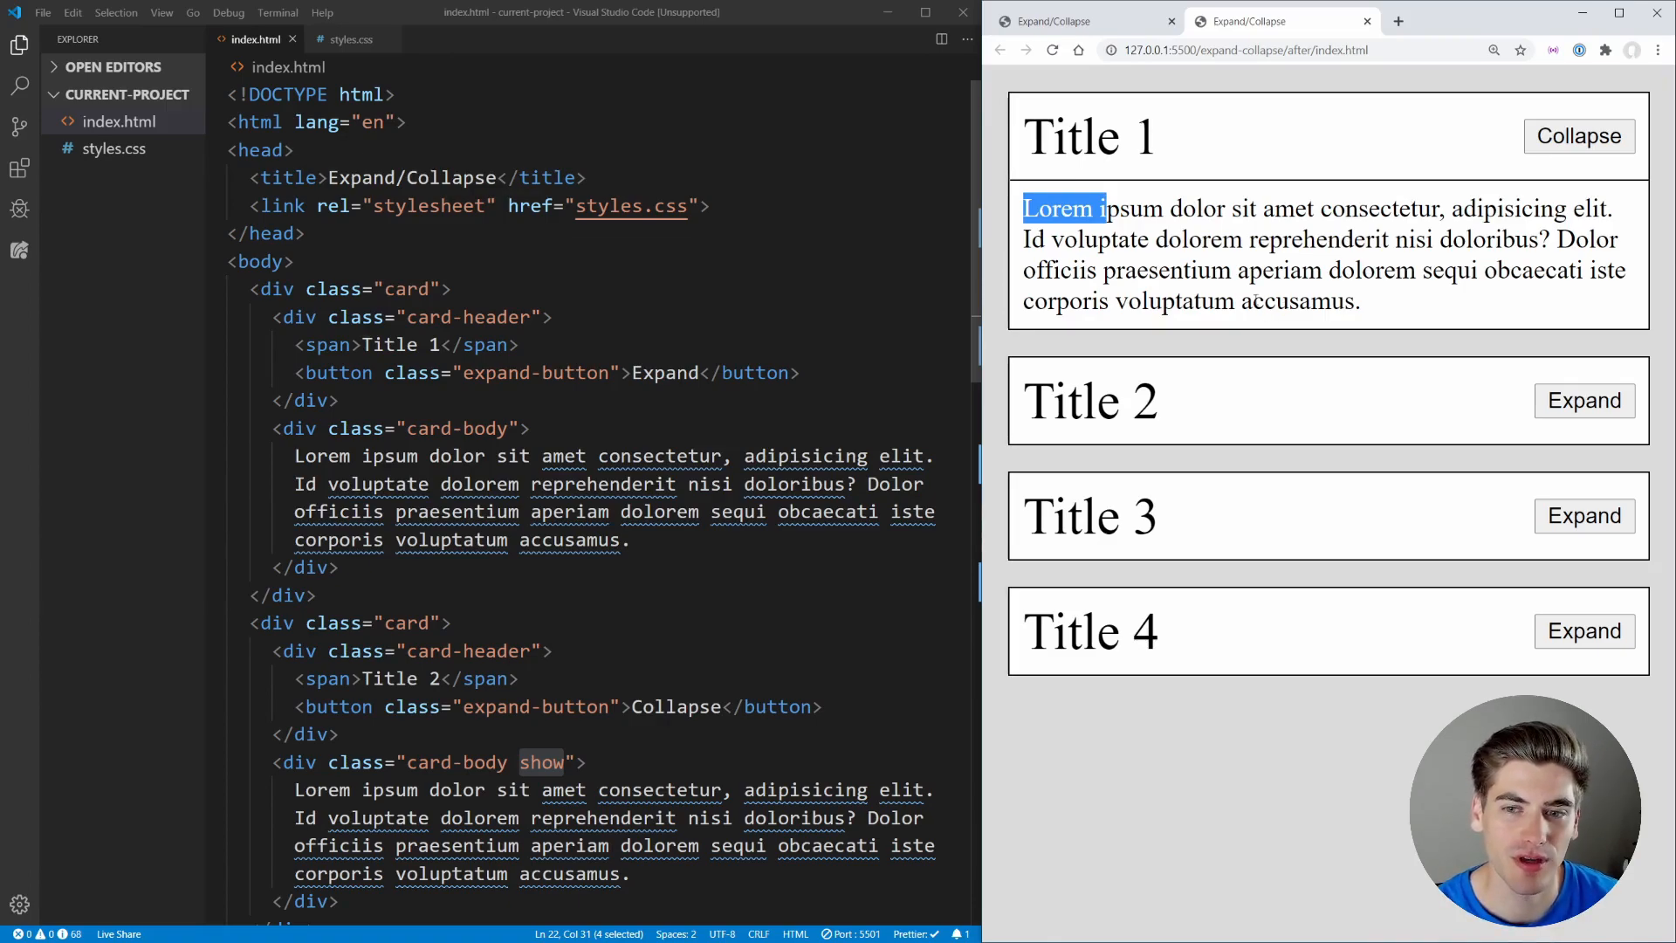
mouse_move(1196, 735)
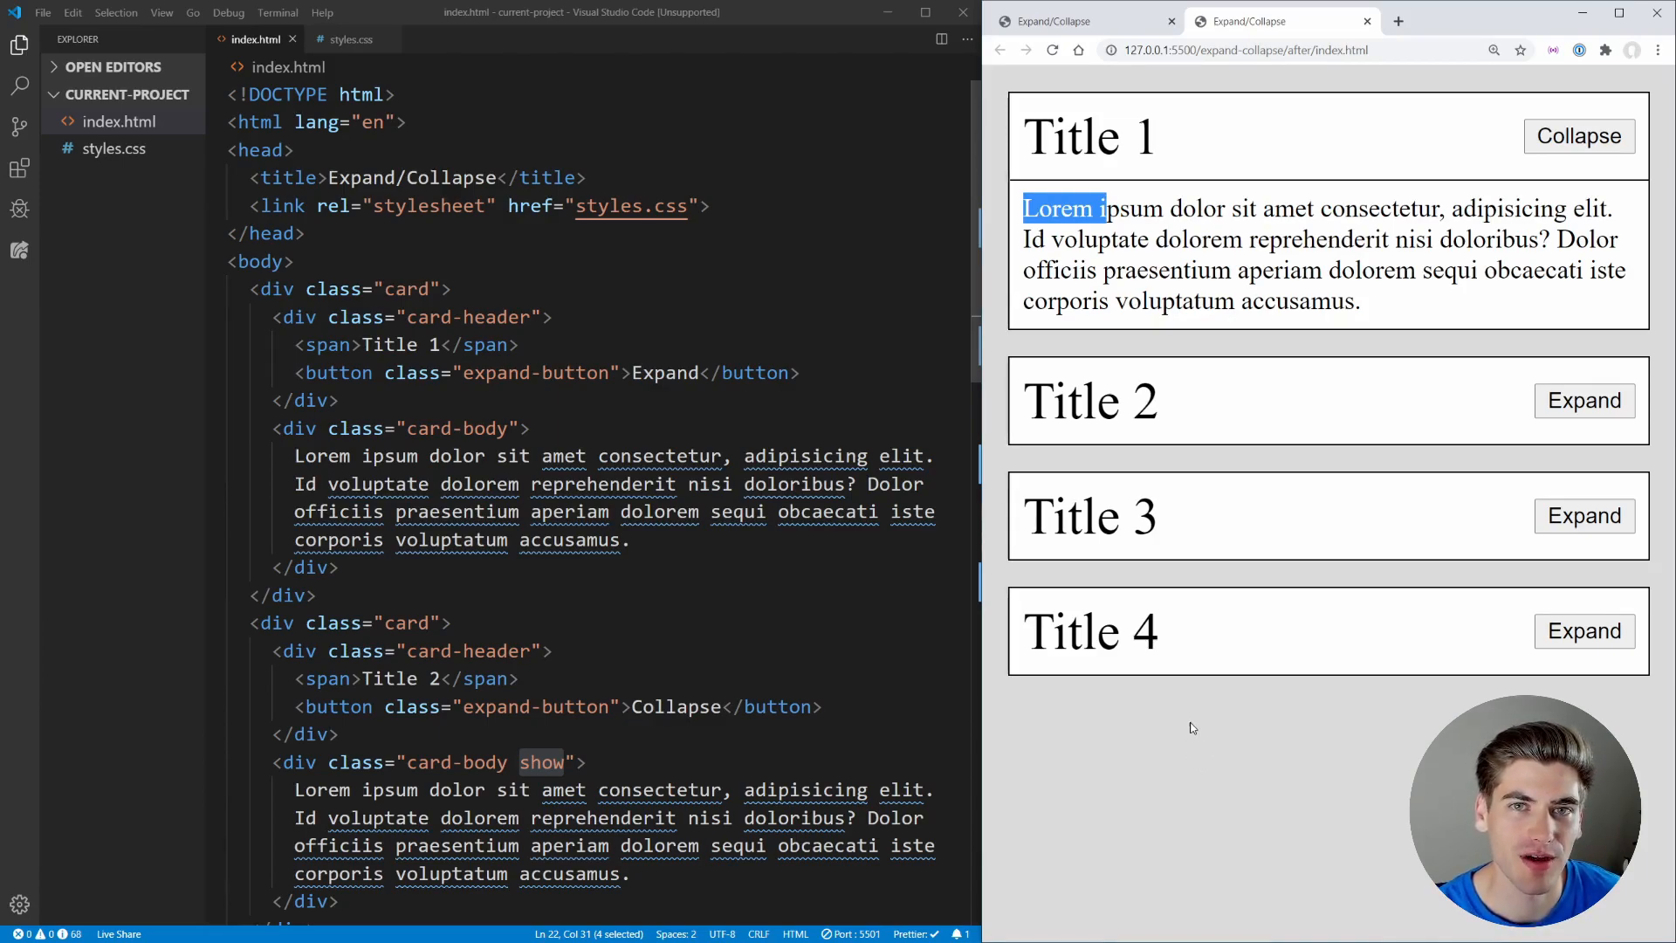
mouse_move(1176, 745)
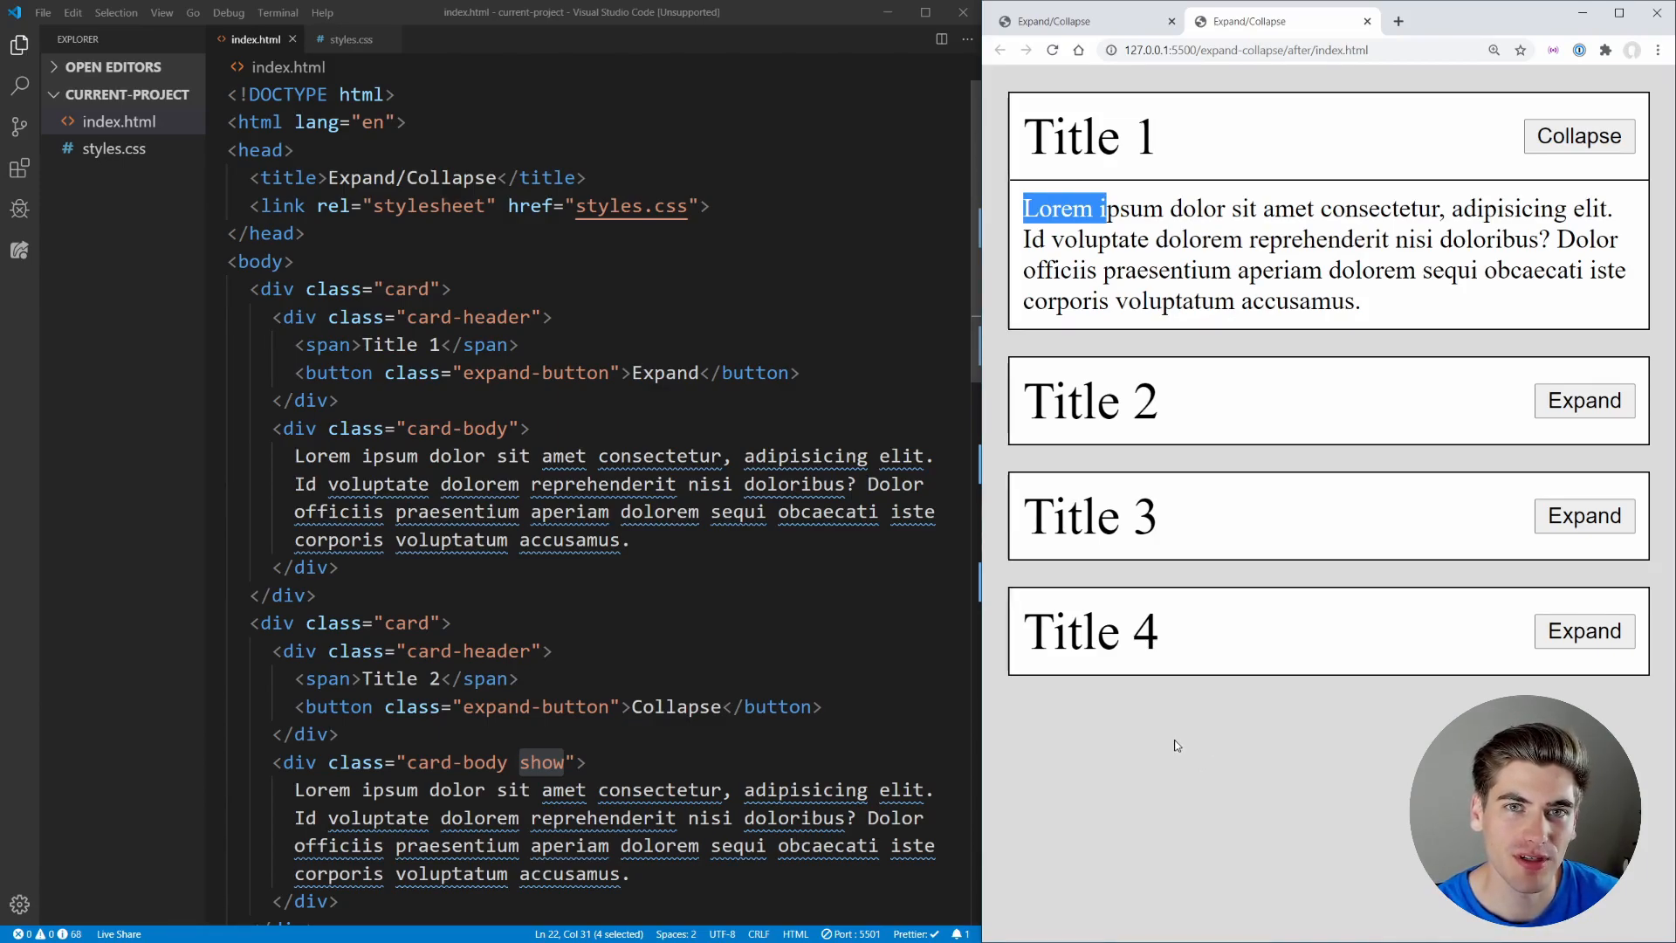
mouse_move(1193, 743)
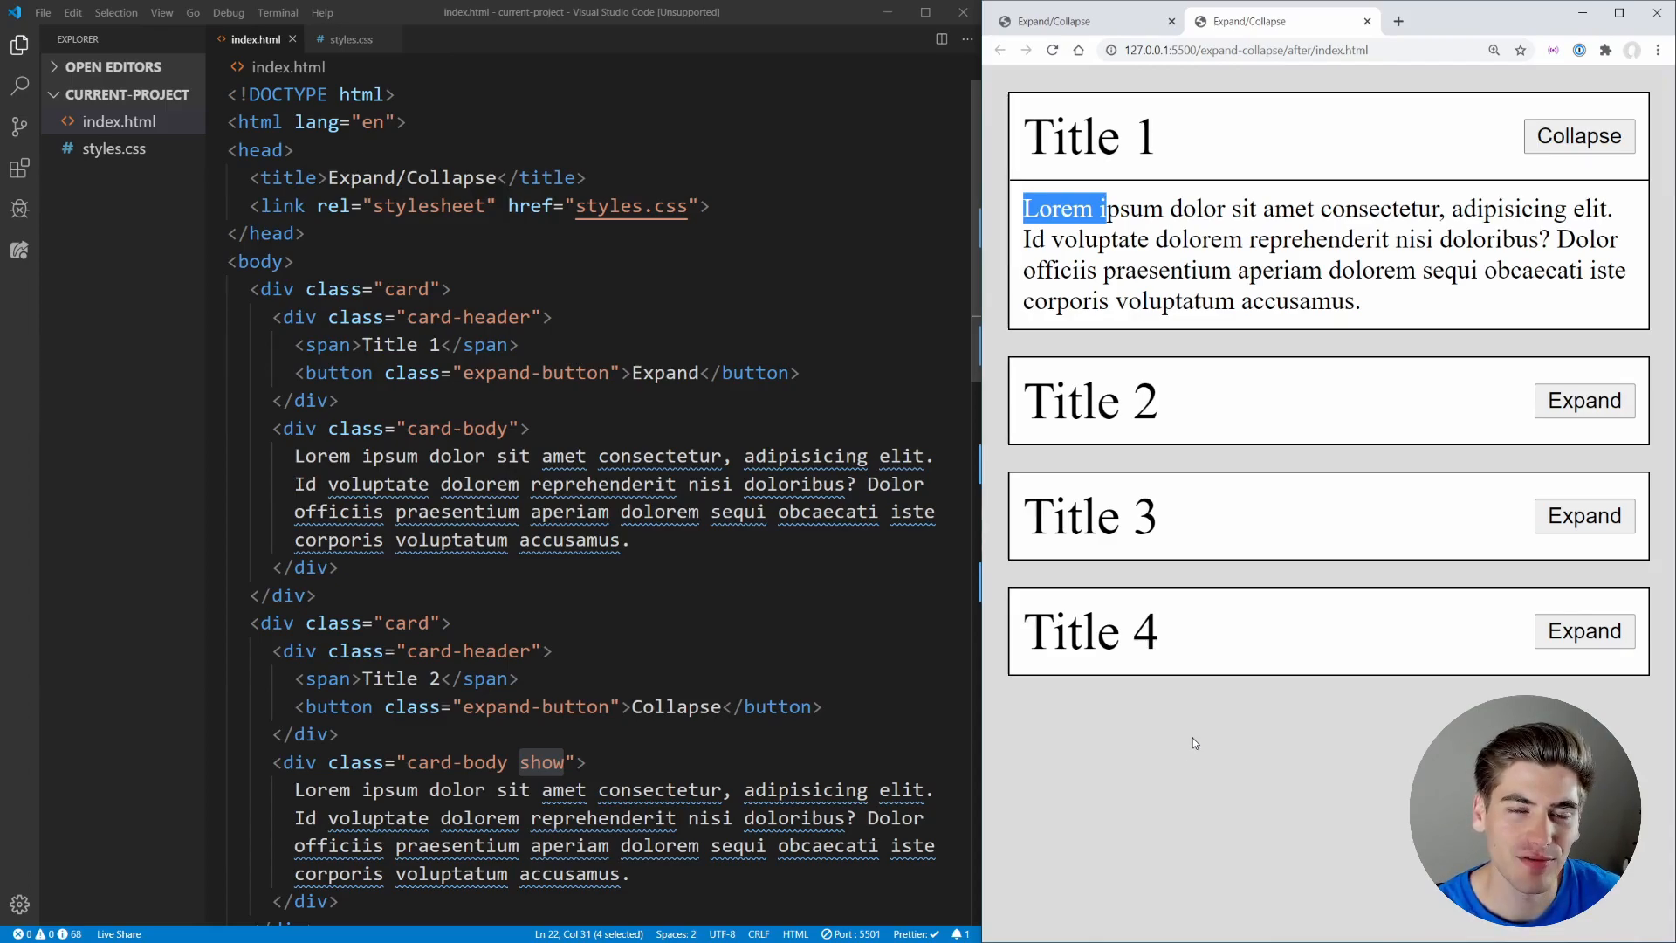
mouse_move(1201, 722)
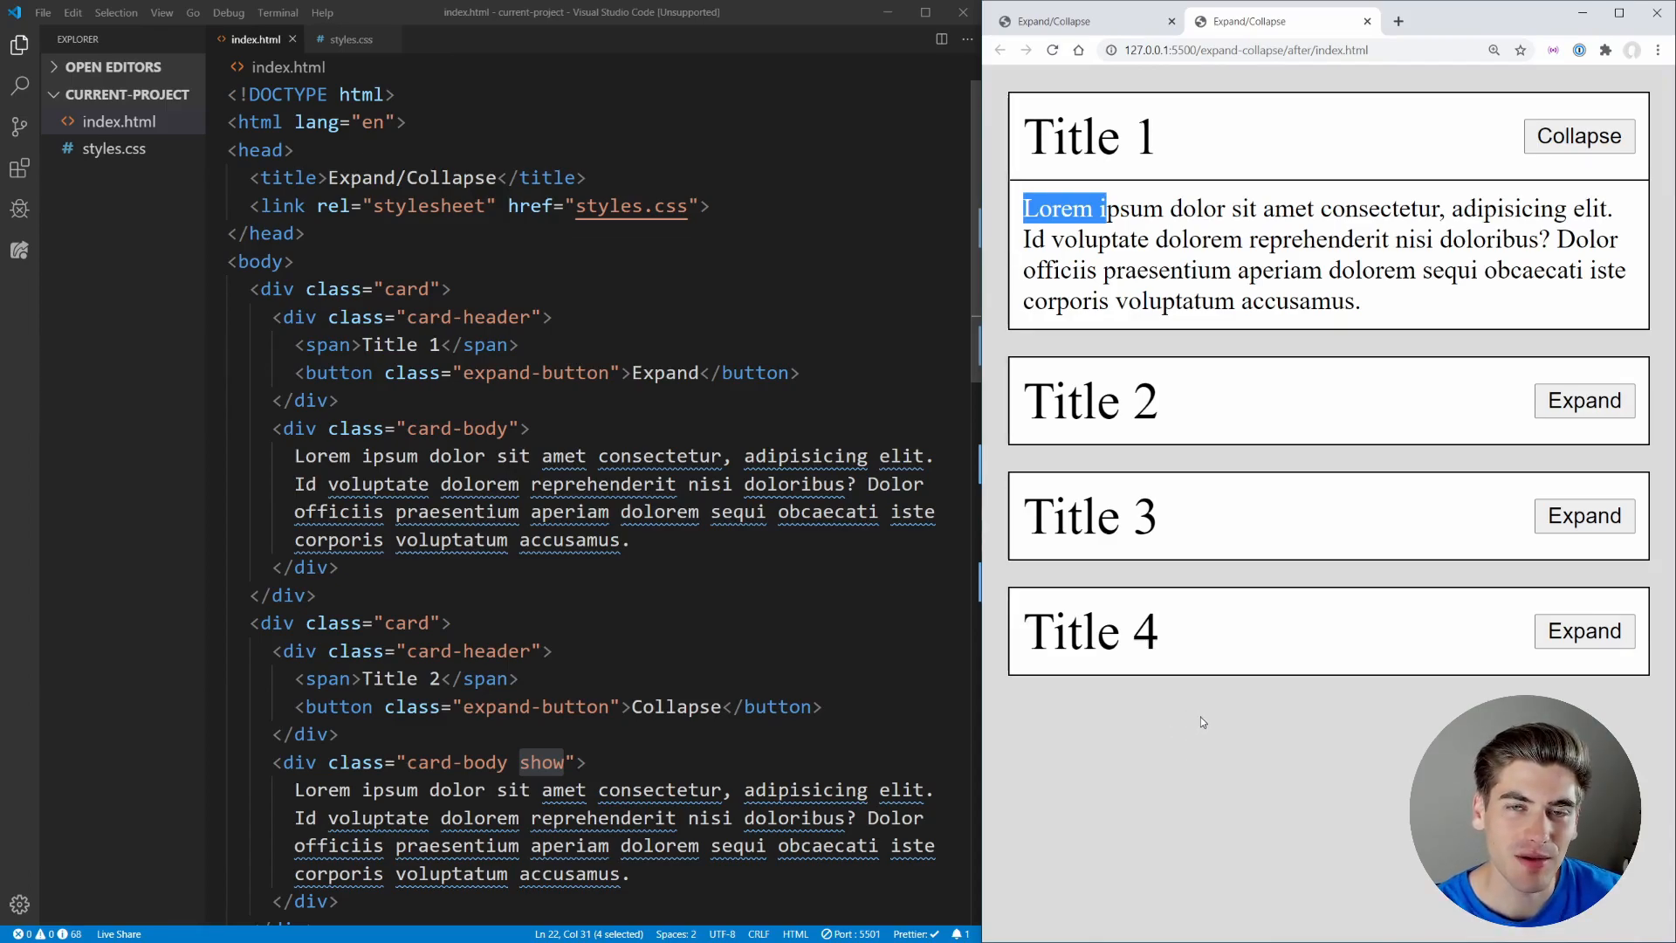